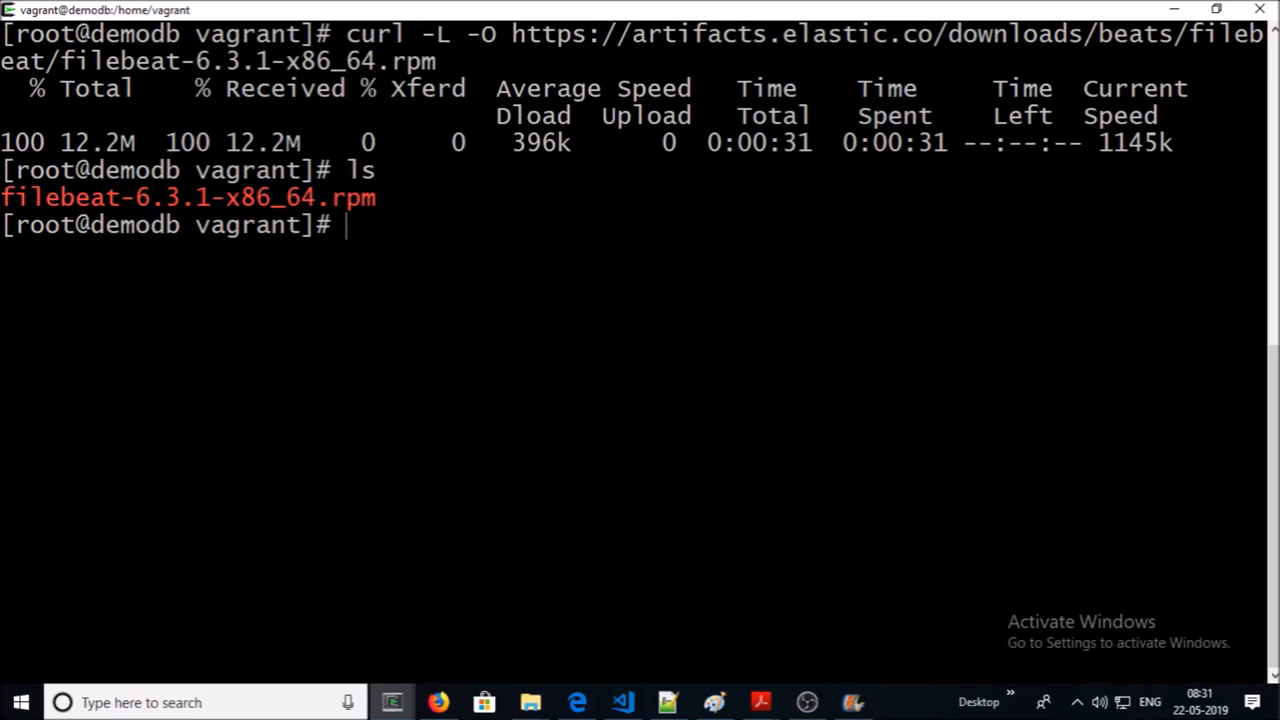
Install the Filebeat 6.3.1 rpm, enable the system module, and list modules to confirm
{"action": "type", "text": "sudo rpm -vi filebeat-6.3.1-x86_64.rpm"}
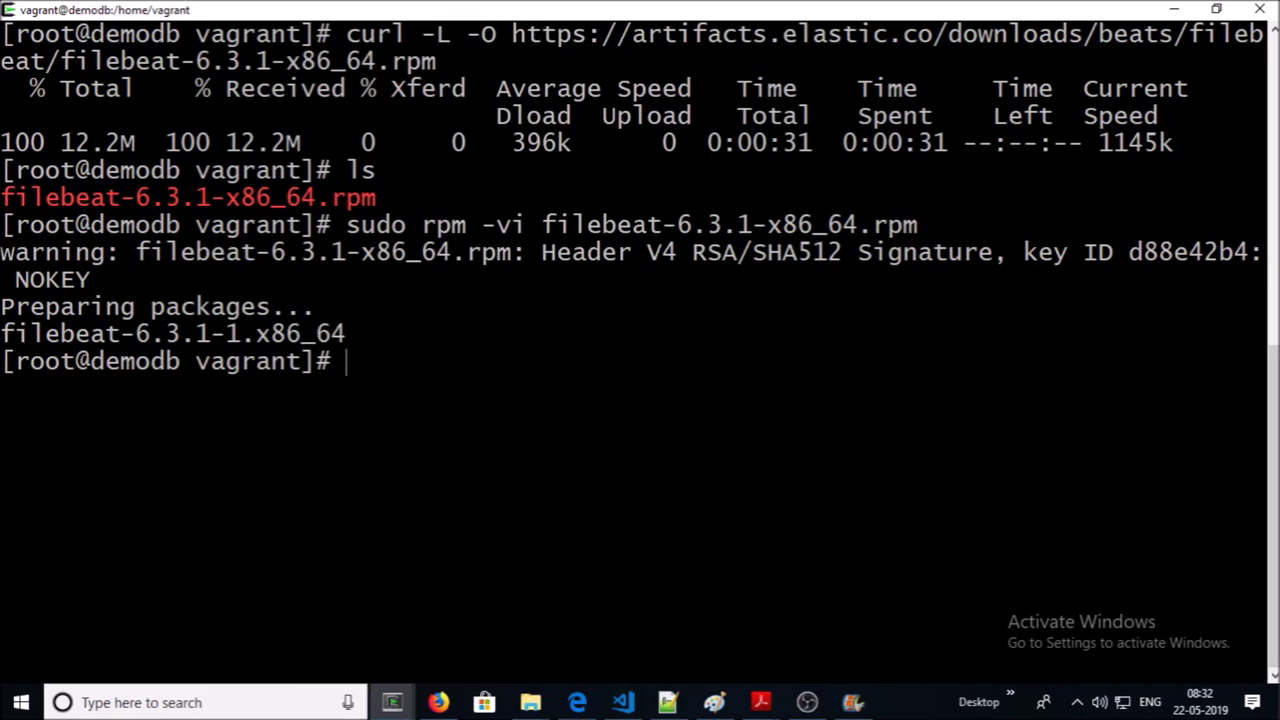
{"action": "type", "text": "filebeat modules enable system"}
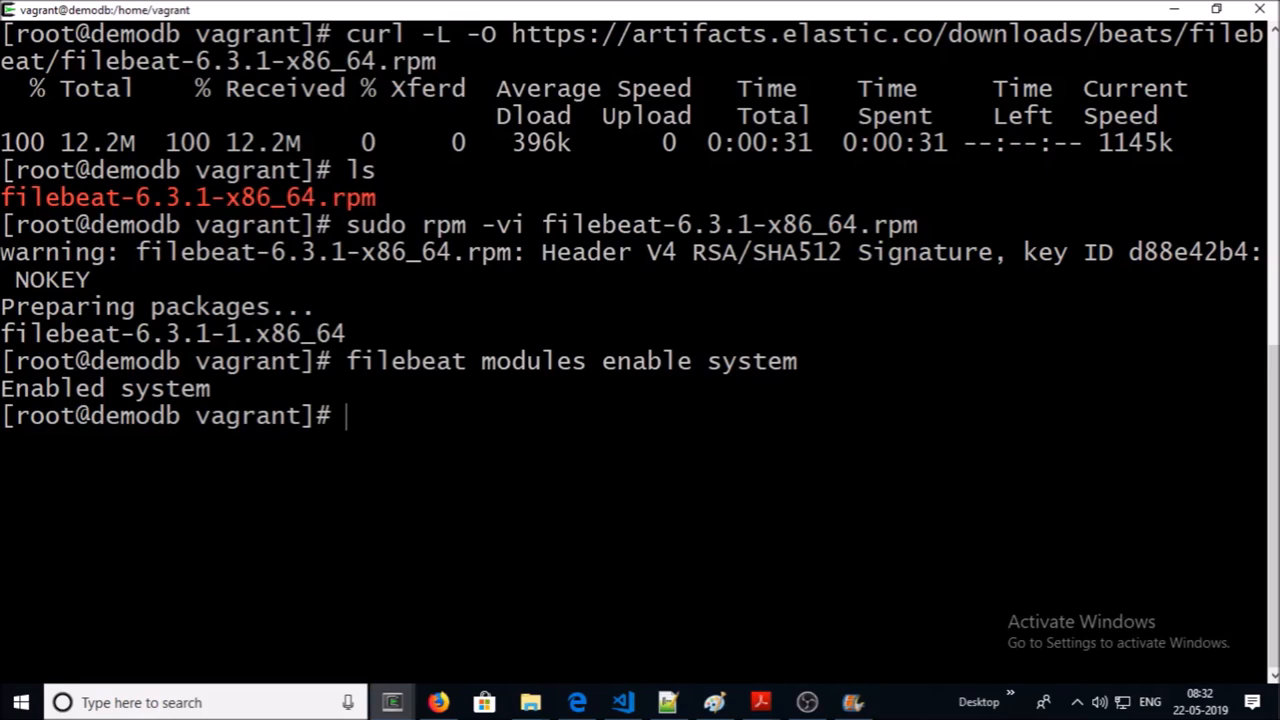
{"action": "type", "text": "filebeat modules list"}
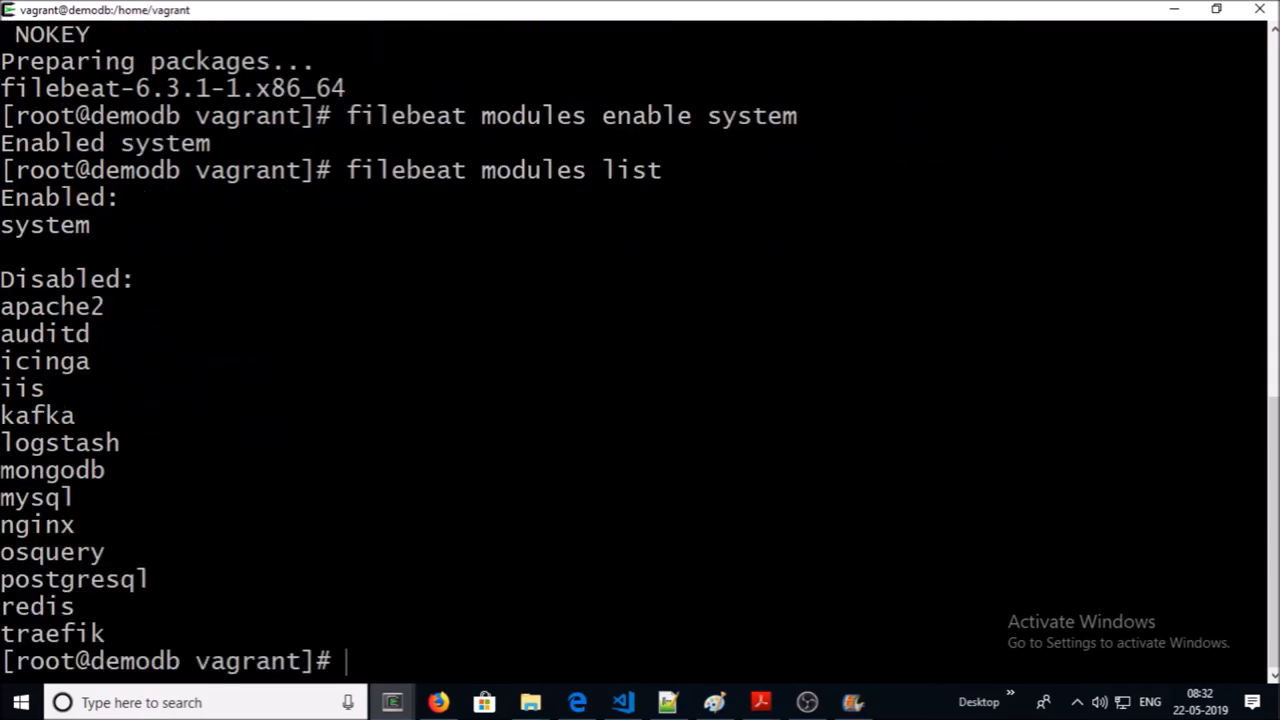
{"action": "double_click", "coordinate": [56, 226]}
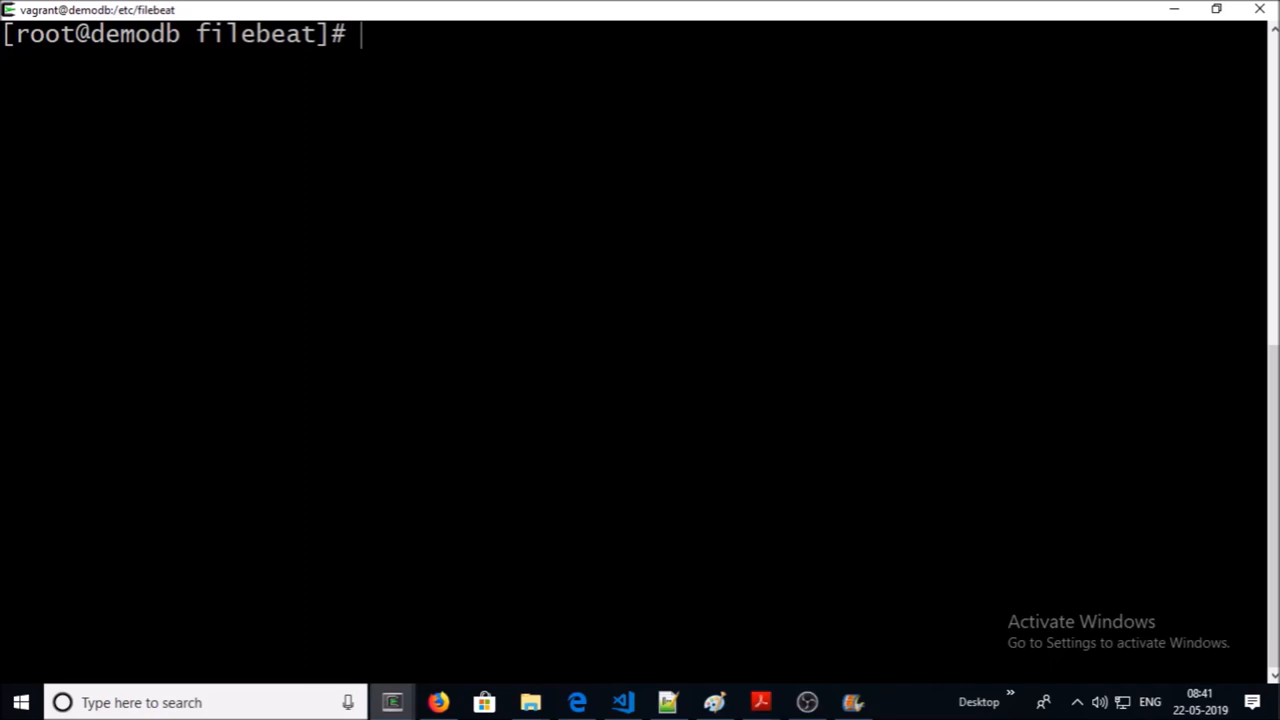
Switch to Visual Studio Code and bring up the filebeat.yml editor tab
{"action": "left_click", "coordinate": [621, 701]}
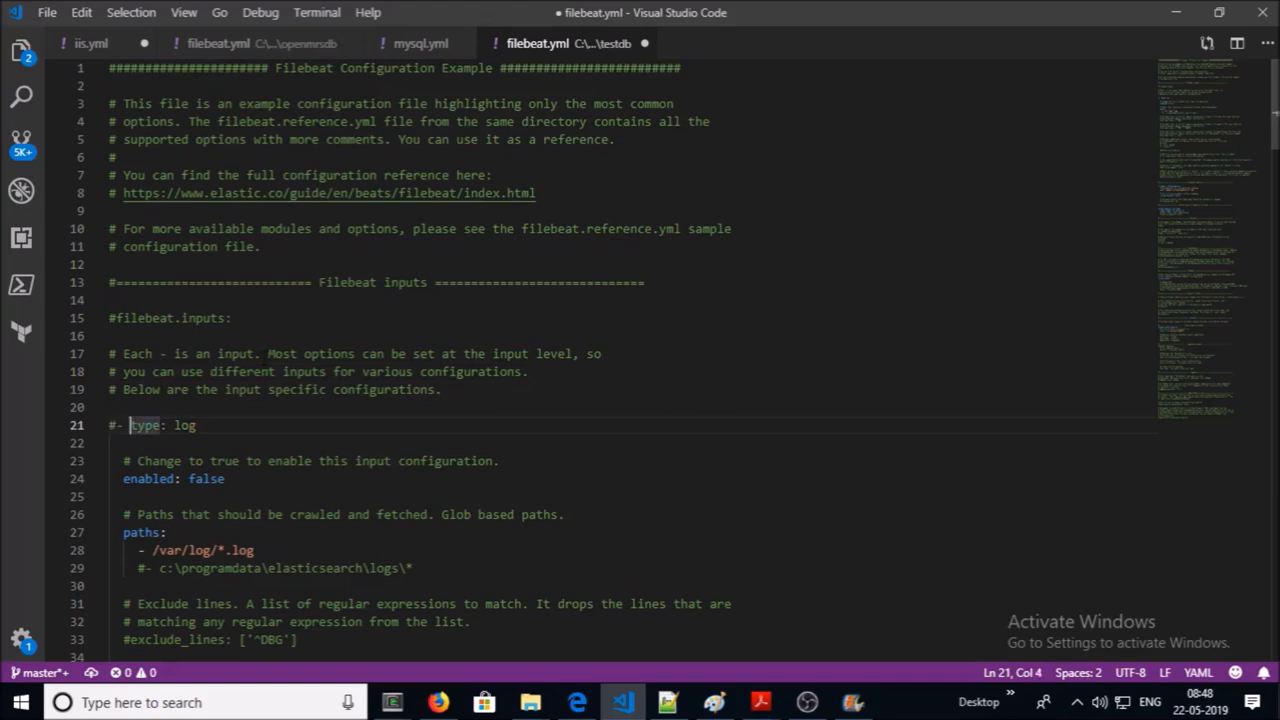
Comment out the log input's enabled line with # and scroll down toward setup.kibana
{"action": "double_click", "coordinate": [205, 478]}
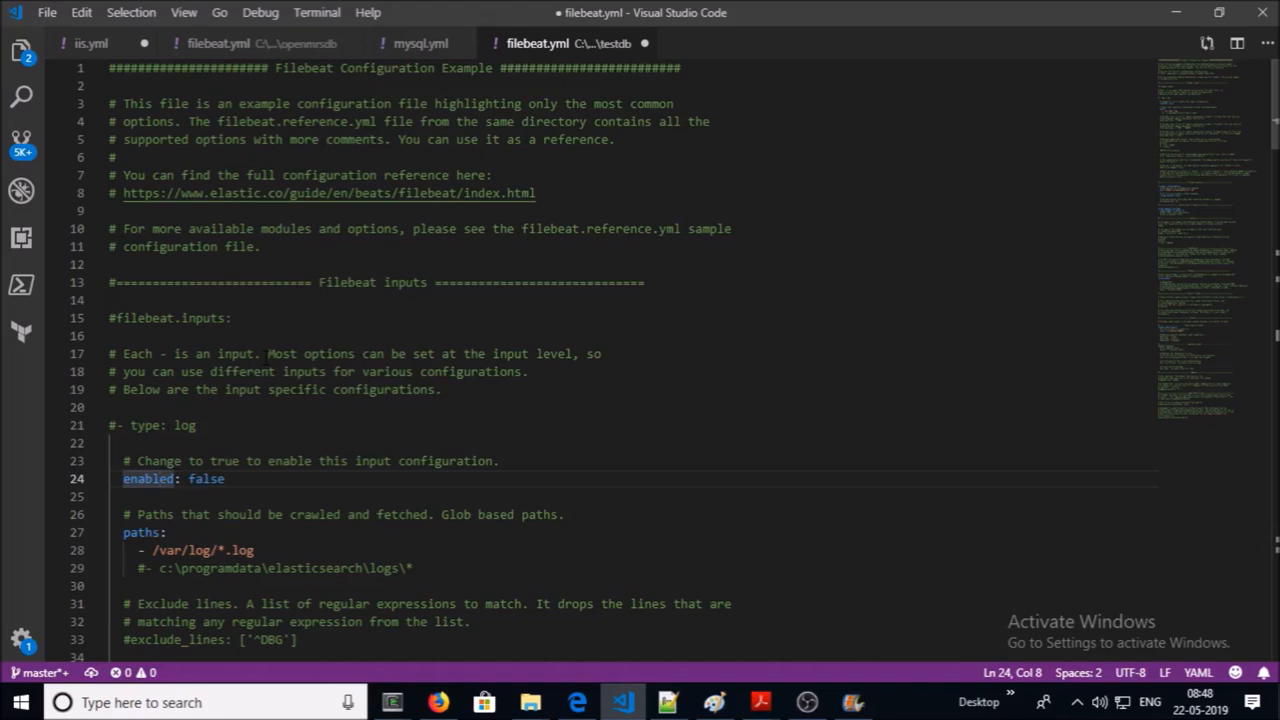
{"action": "type", "text": "#"}
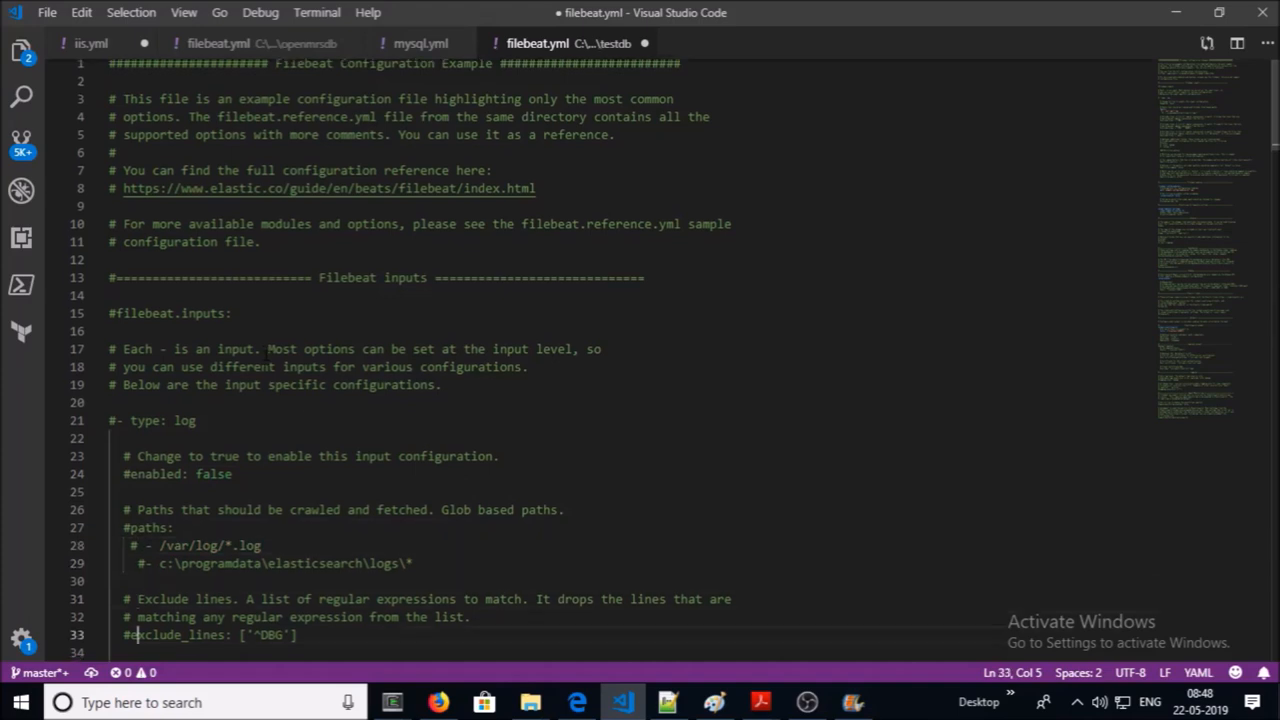
{"action": "scroll", "scroll_direction": "down", "scroll_amount": 3}
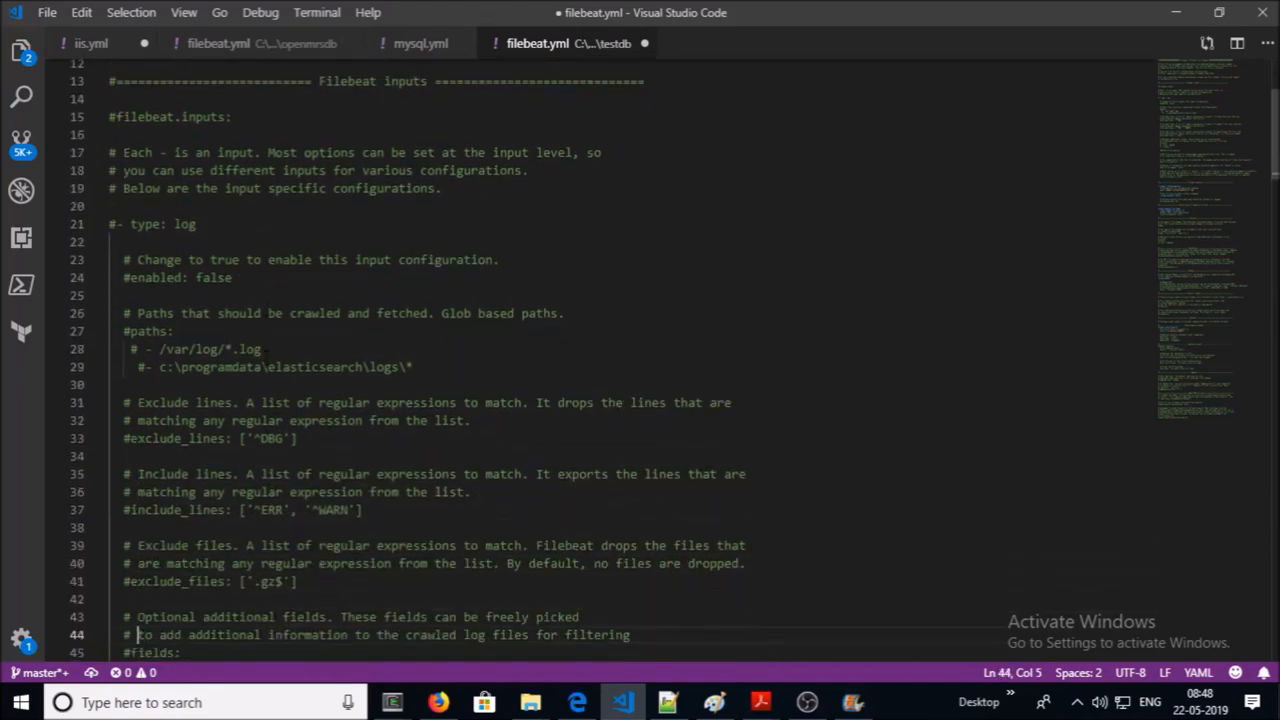
{"action": "scroll", "scroll_direction": "down", "scroll_amount": 3}
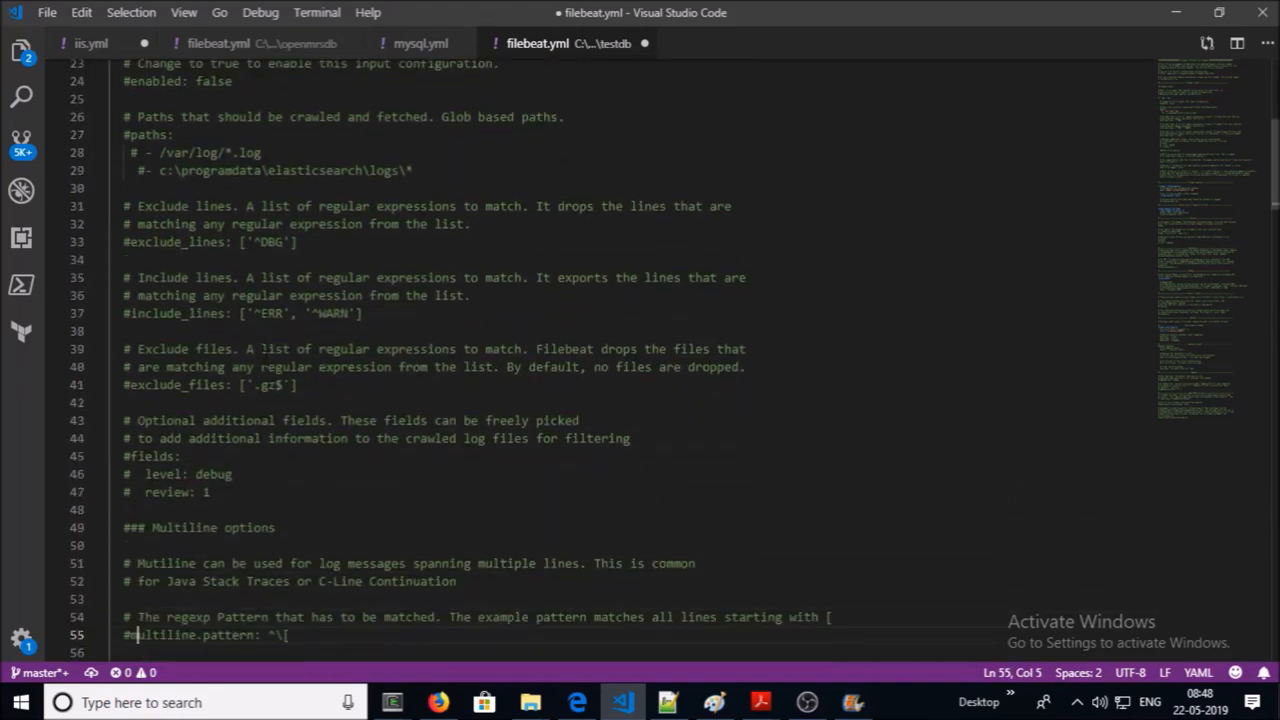
{"action": "scroll", "scroll_direction": "down", "scroll_amount": 3}
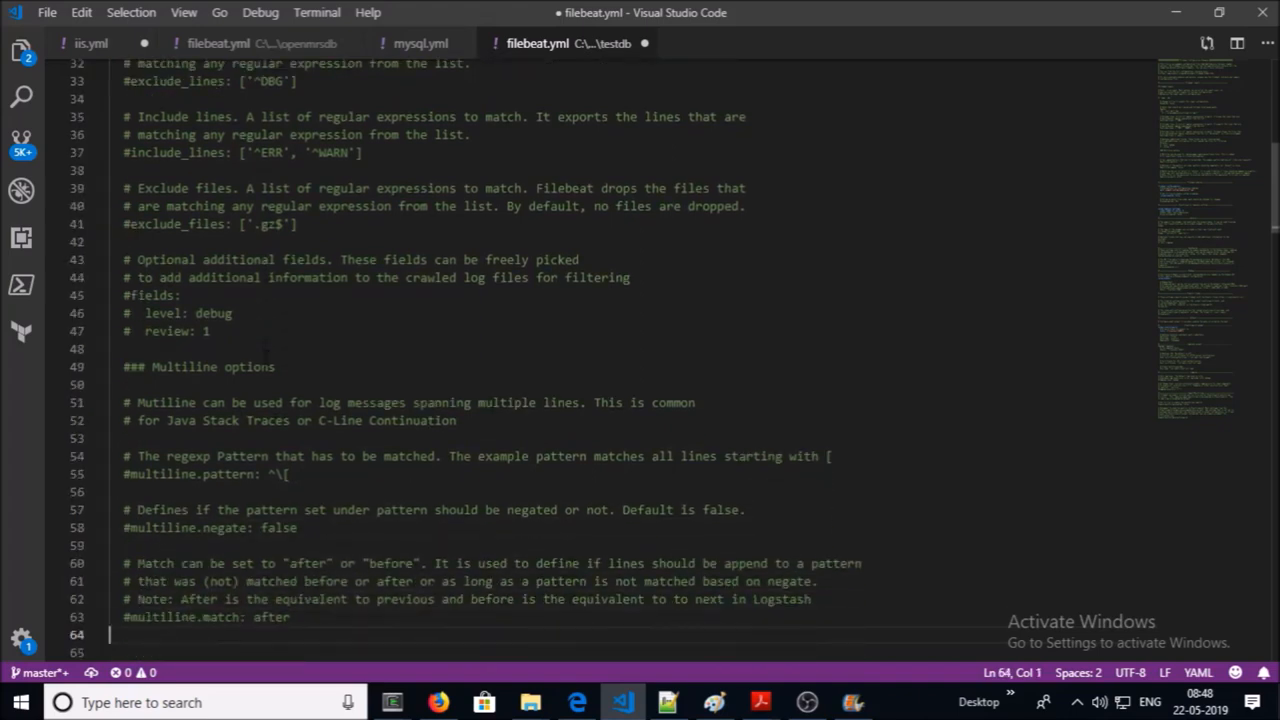
{"action": "scroll", "scroll_direction": "down", "scroll_amount": 3}
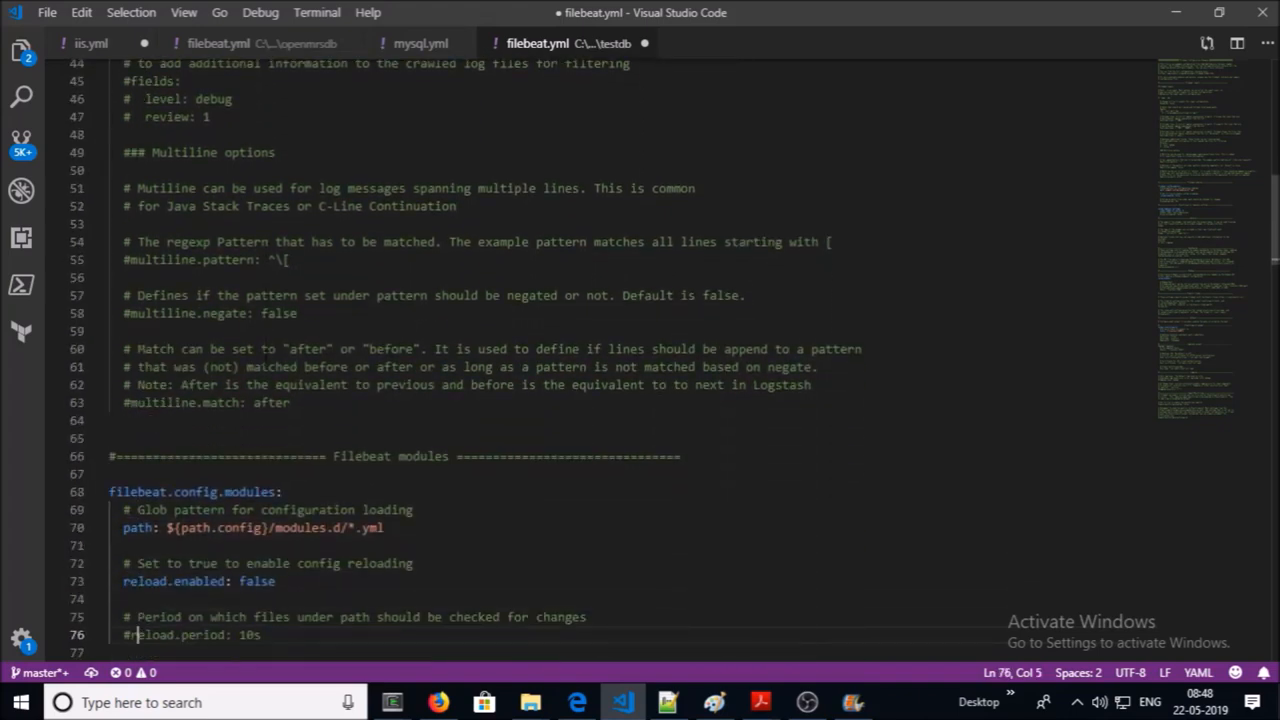
{"action": "scroll", "scroll_direction": "down", "scroll_amount": 3}
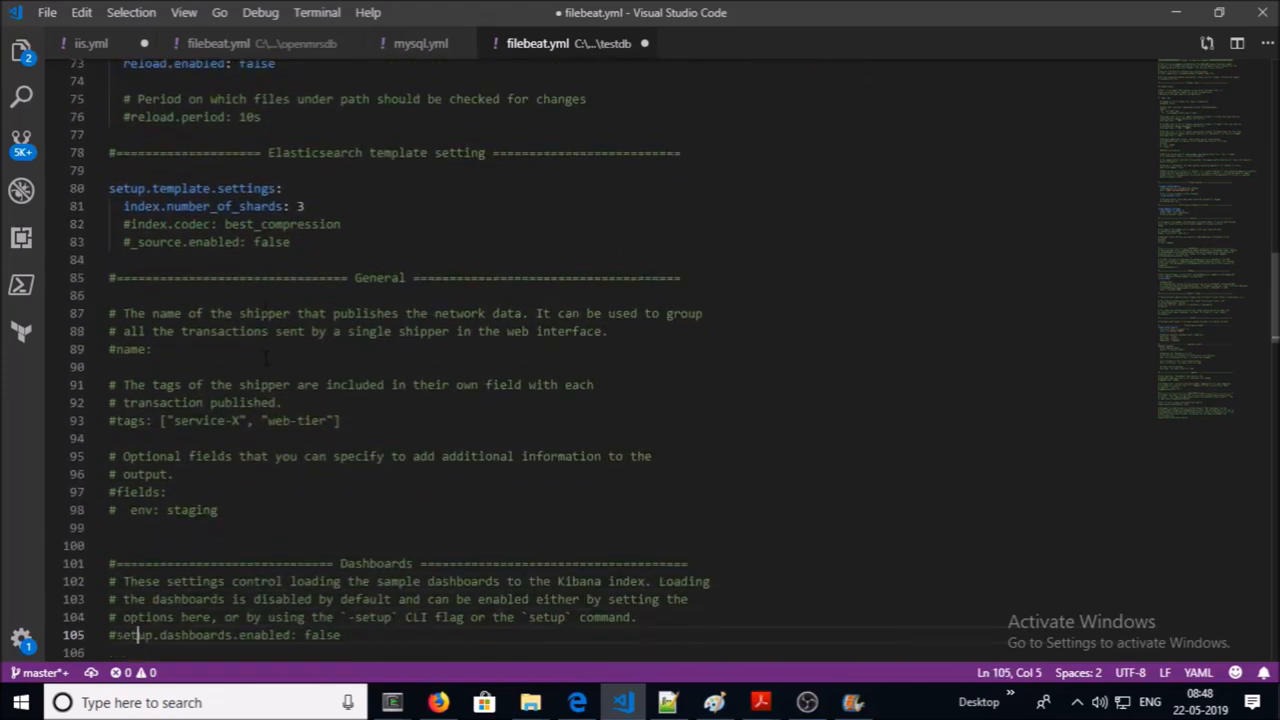
{"action": "scroll", "scroll_direction": "down", "scroll_amount": 3}
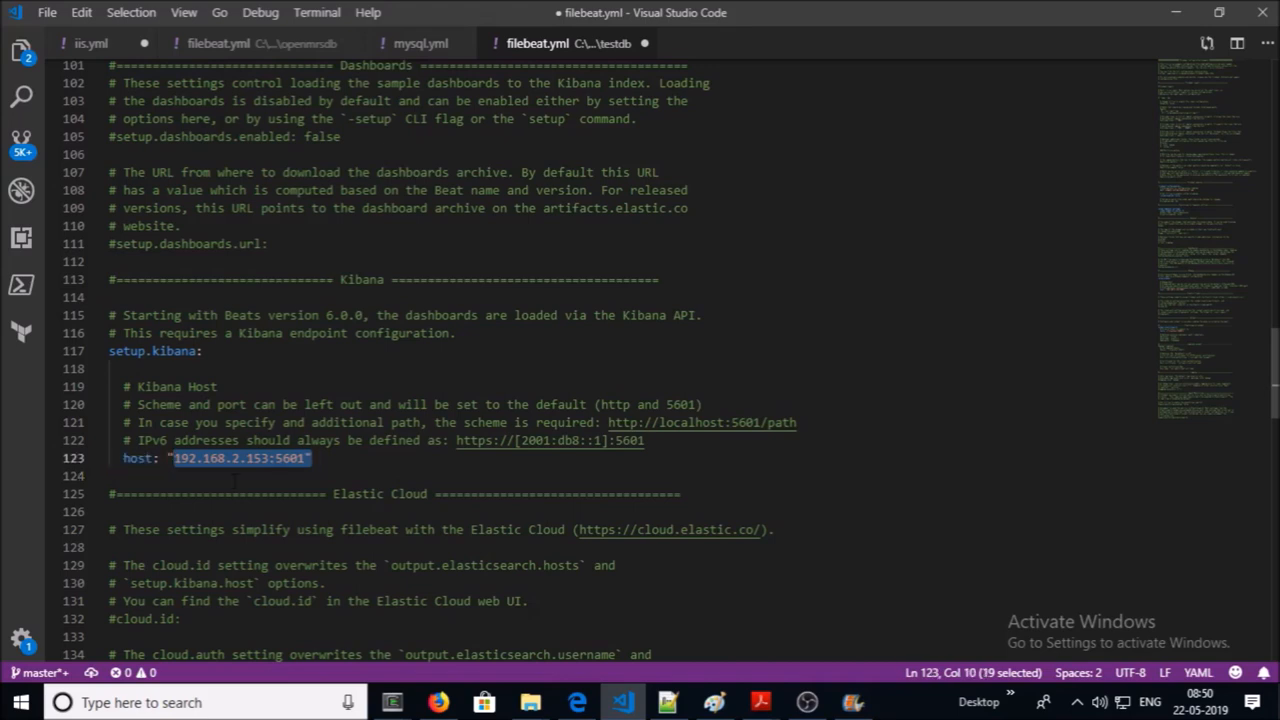
Scroll past the Elasticsearch output section and open modules.d/system.yml in a new tab
{"action": "scroll", "scroll_direction": "down", "scroll_amount": 3}
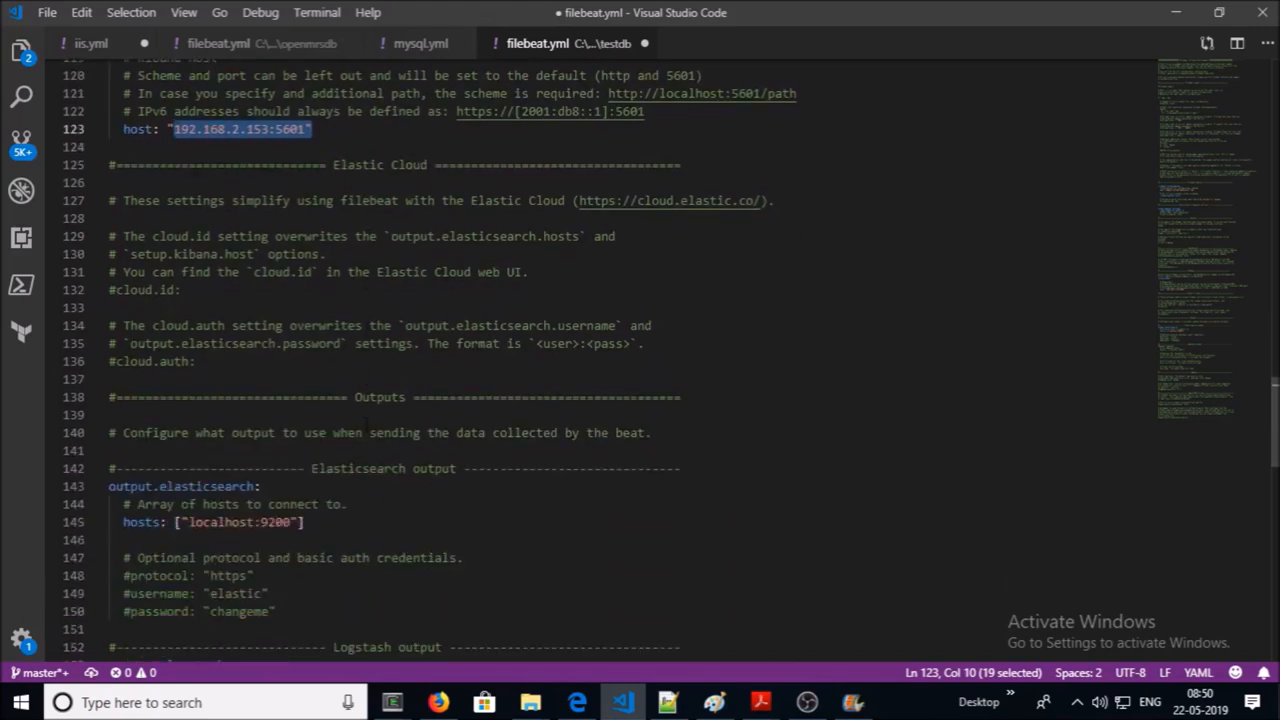
{"action": "scroll", "scroll_direction": "down", "scroll_amount": 3}
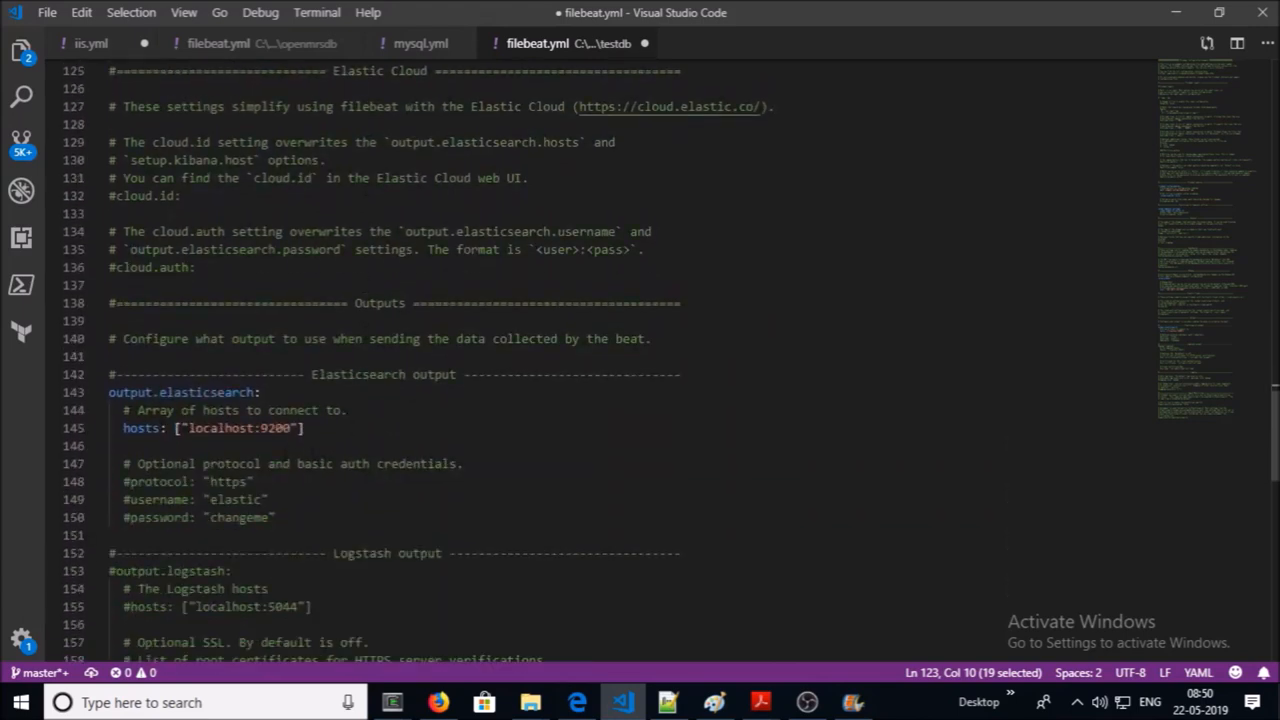
{"action": "left_click_drag", "start_coordinate": [108, 392], "coordinate": [315, 410]}
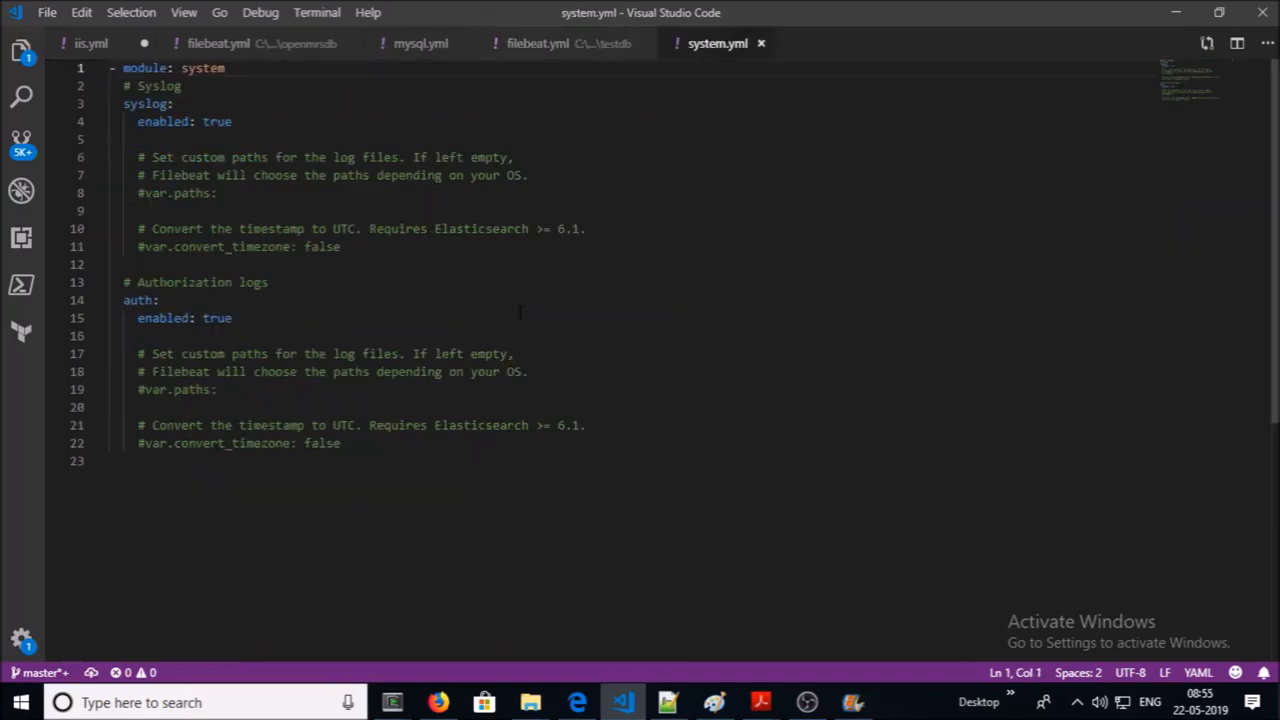
Select the syslog section and its enabled setting in system.yml
{"action": "left_click_drag", "start_coordinate": [124, 103], "coordinate": [232, 121]}
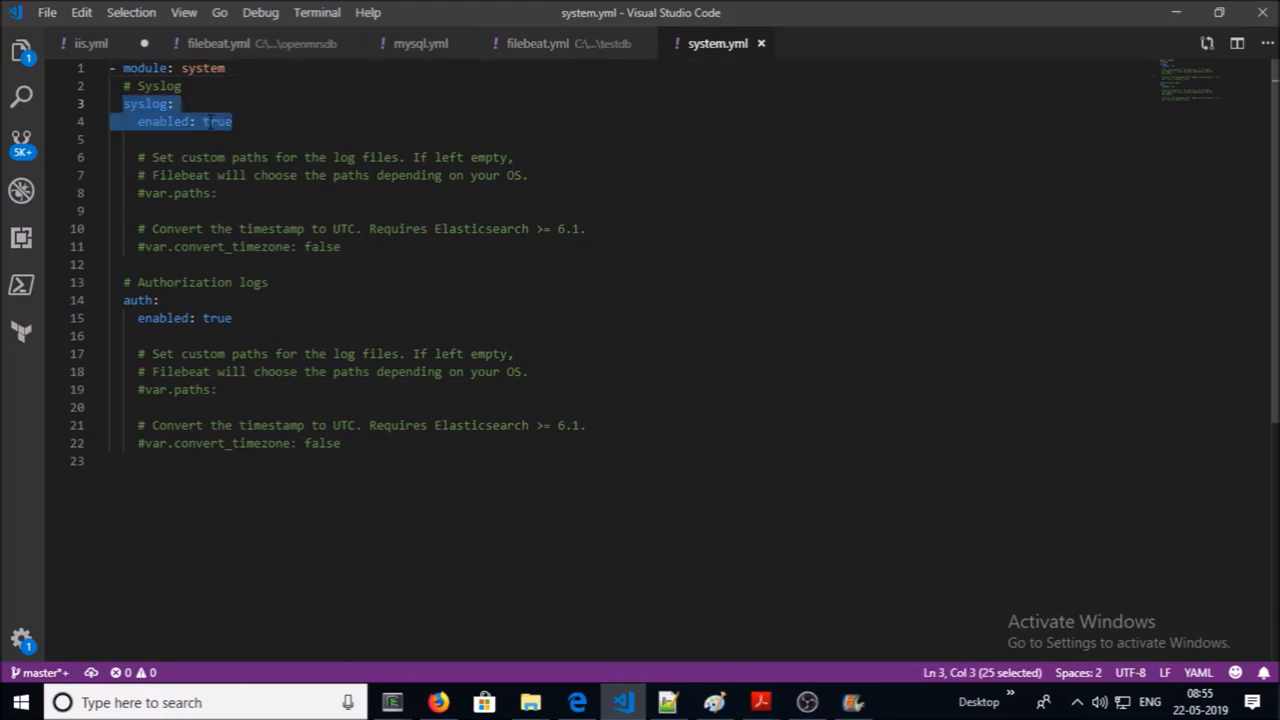
{"action": "double_click", "coordinate": [137, 300]}
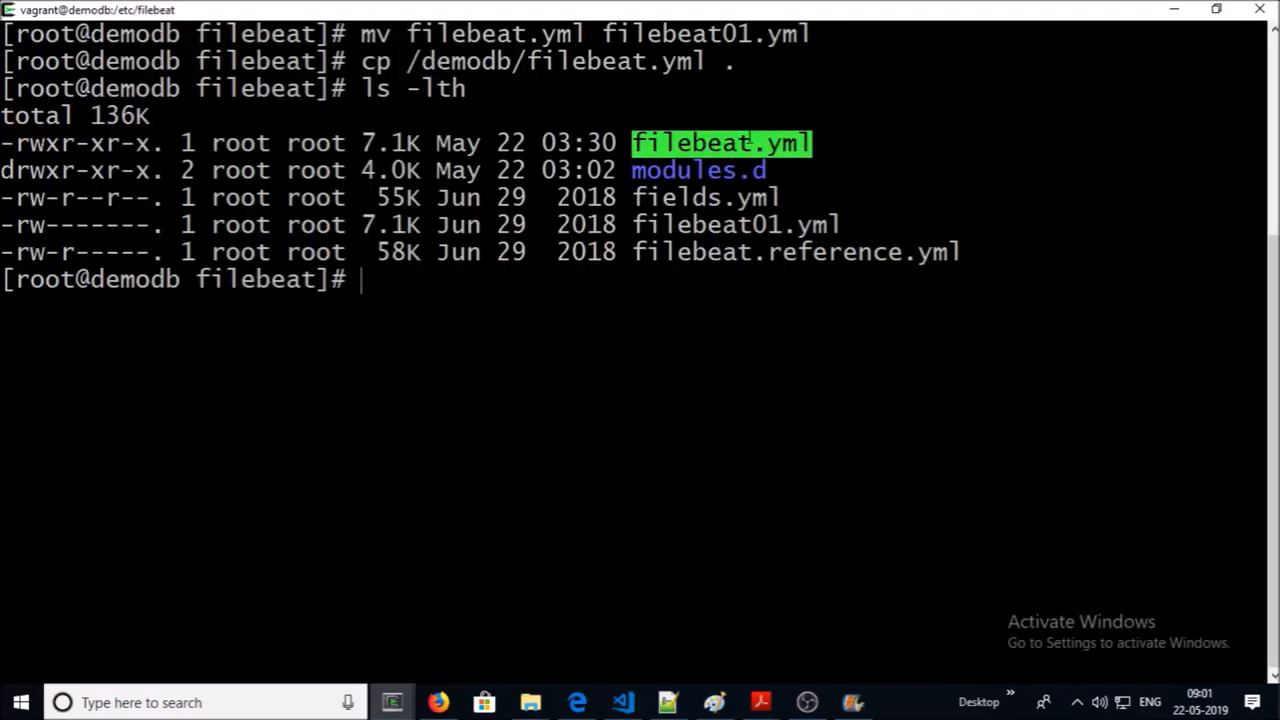
Run 'filebeat setup -e' to load the index template, dashboards and ML jobs
{"action": "type", "text": "filebeat setup -e"}
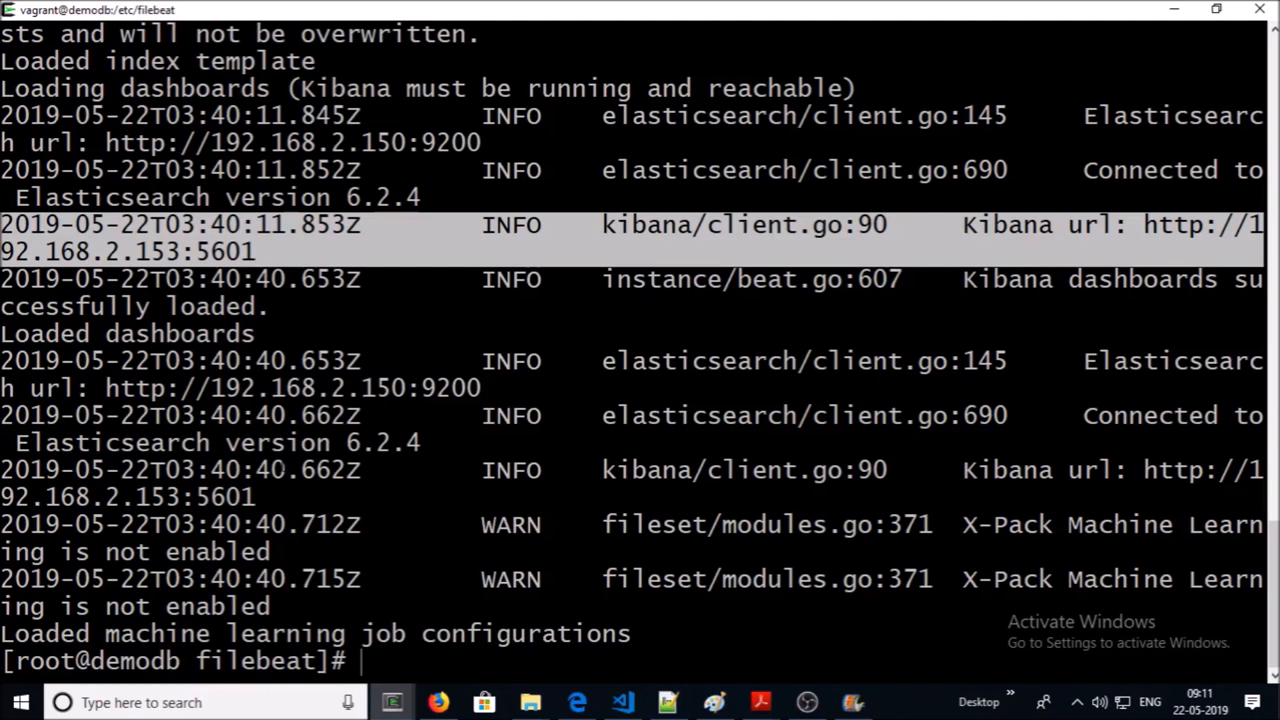
Start the Filebeat service with 'service filebeat start', then switch to Kibana's home page
{"action": "type", "text": "service filebeat start"}
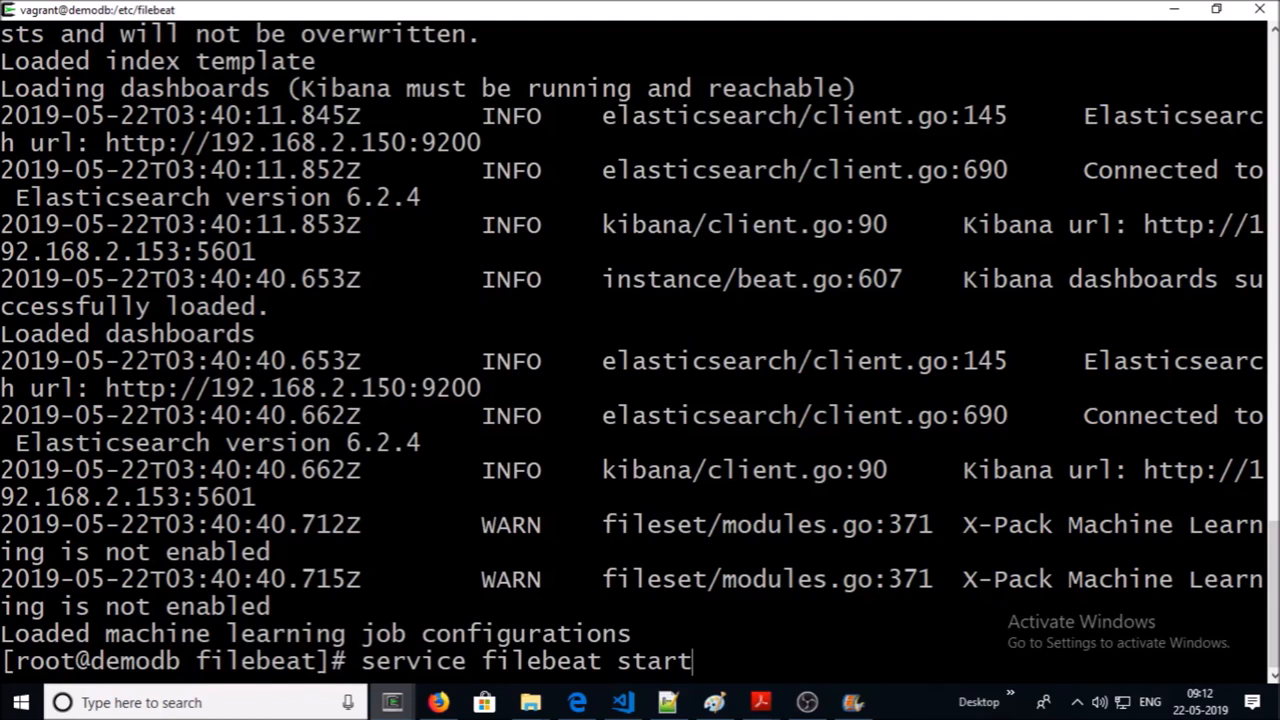
{"action": "key", "text": "Return"}
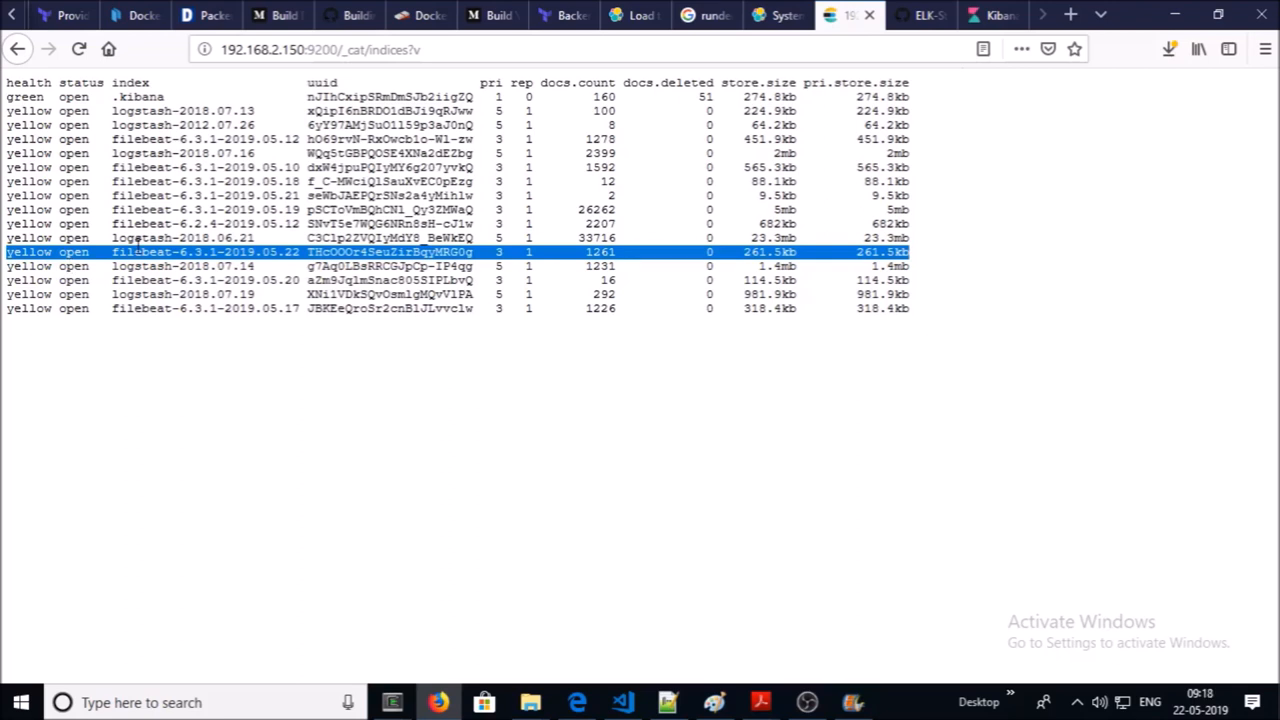
{"action": "left_click", "coordinate": [988, 15]}
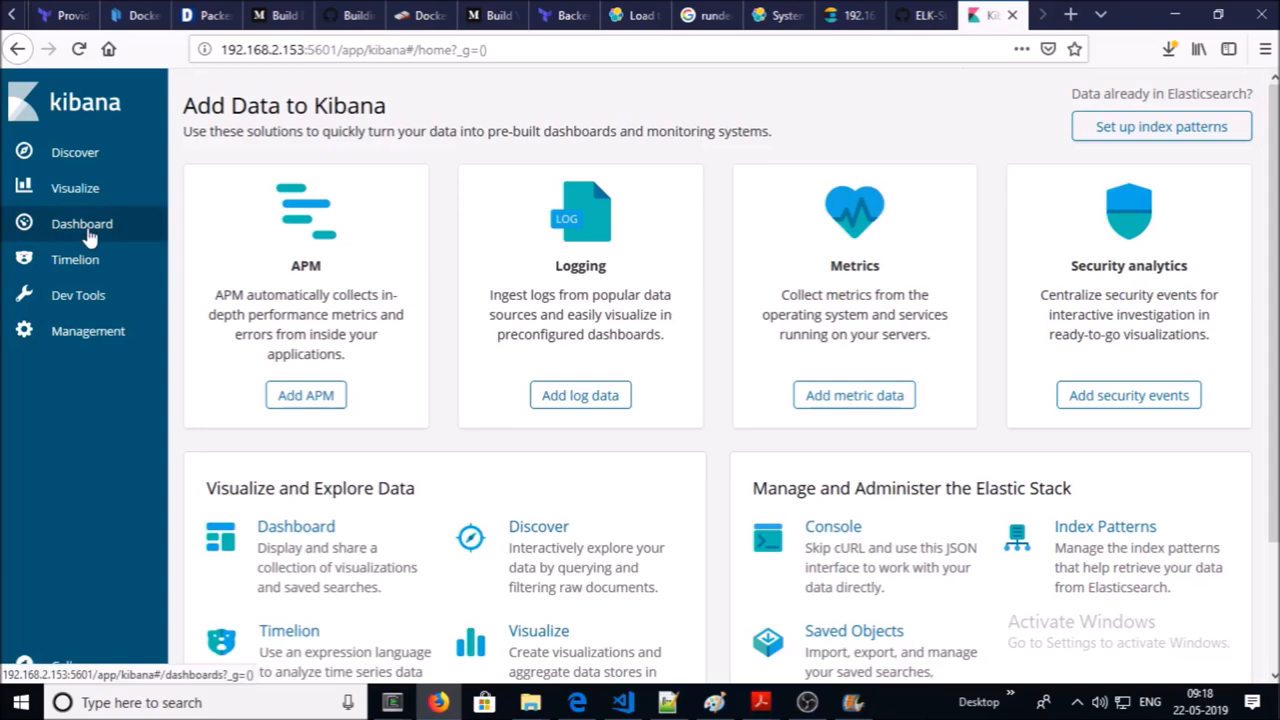
Search the dashboard list for 'sys' and open [Filebeat System] Syslog
{"action": "left_click", "coordinate": [82, 223]}
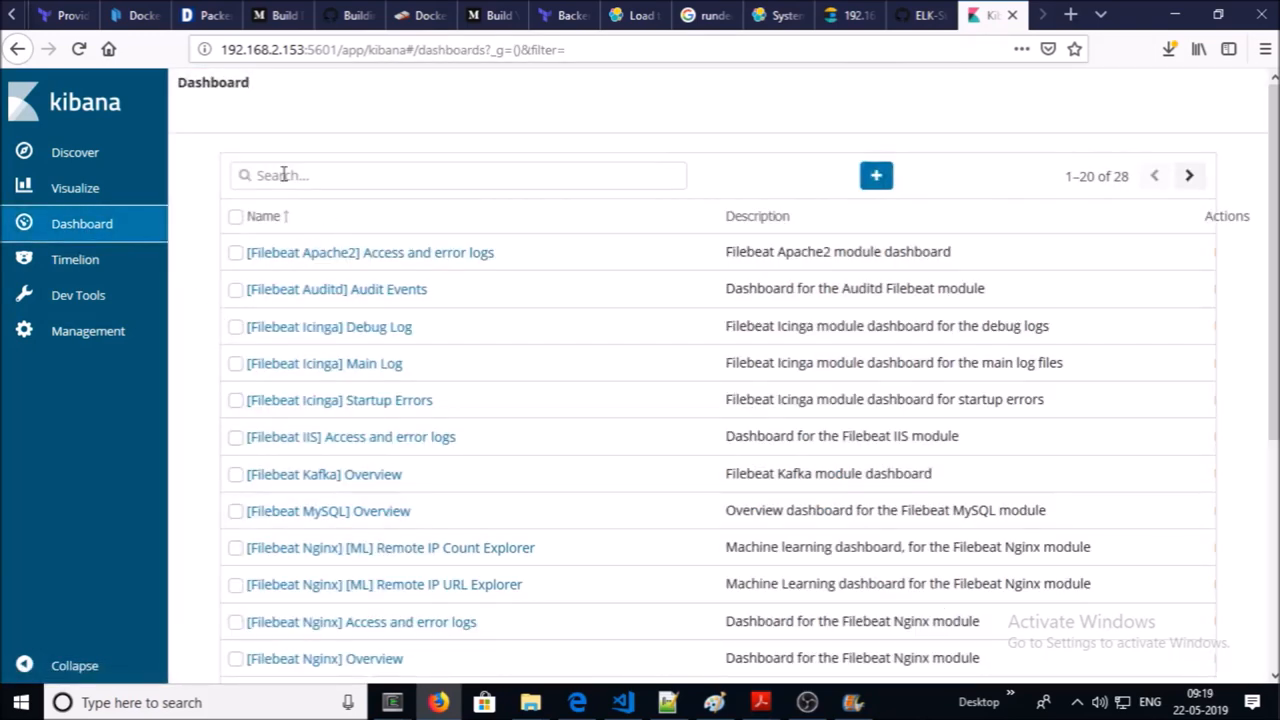
{"action": "left_click", "coordinate": [458, 175]}
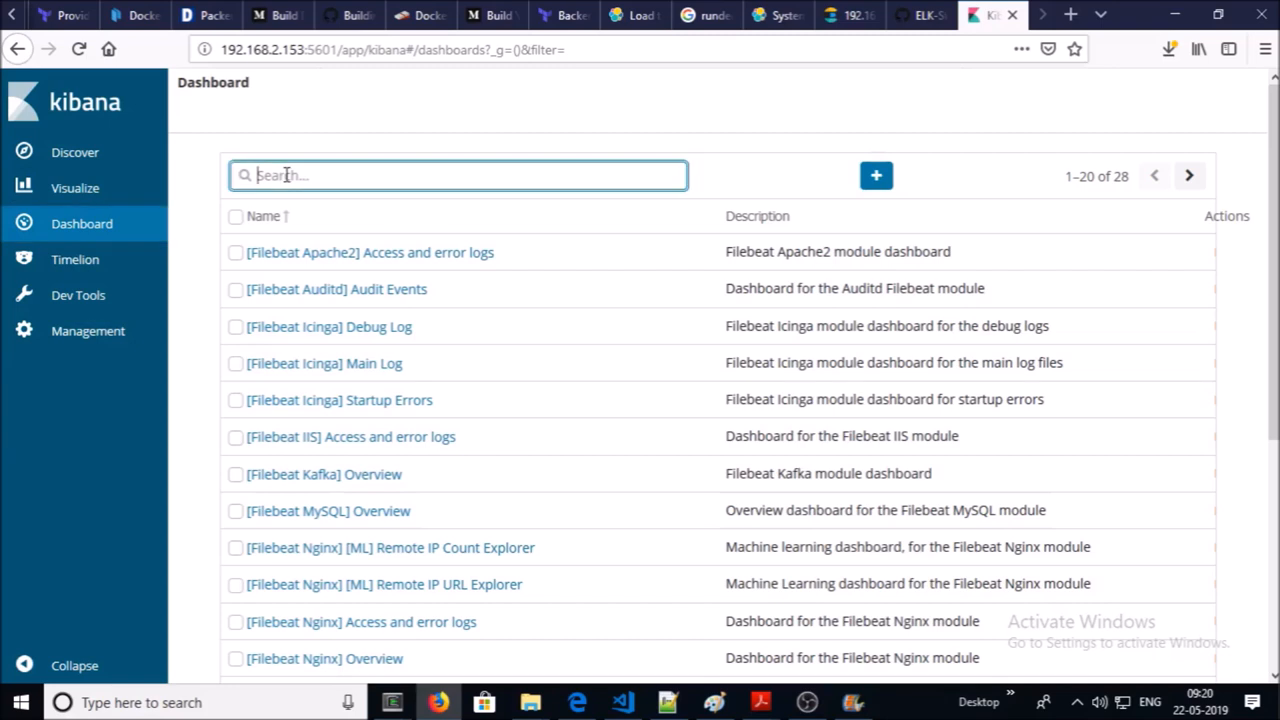
{"action": "type", "text": "sys"}
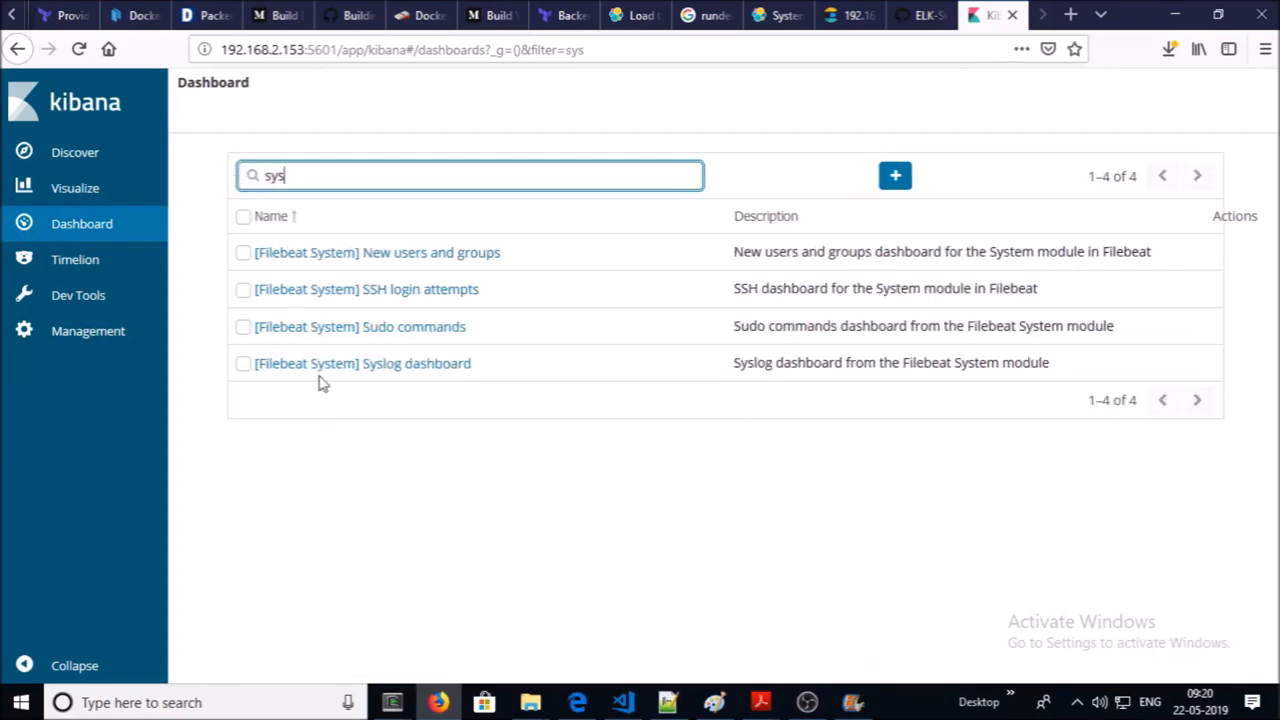
{"action": "left_click", "coordinate": [363, 363]}
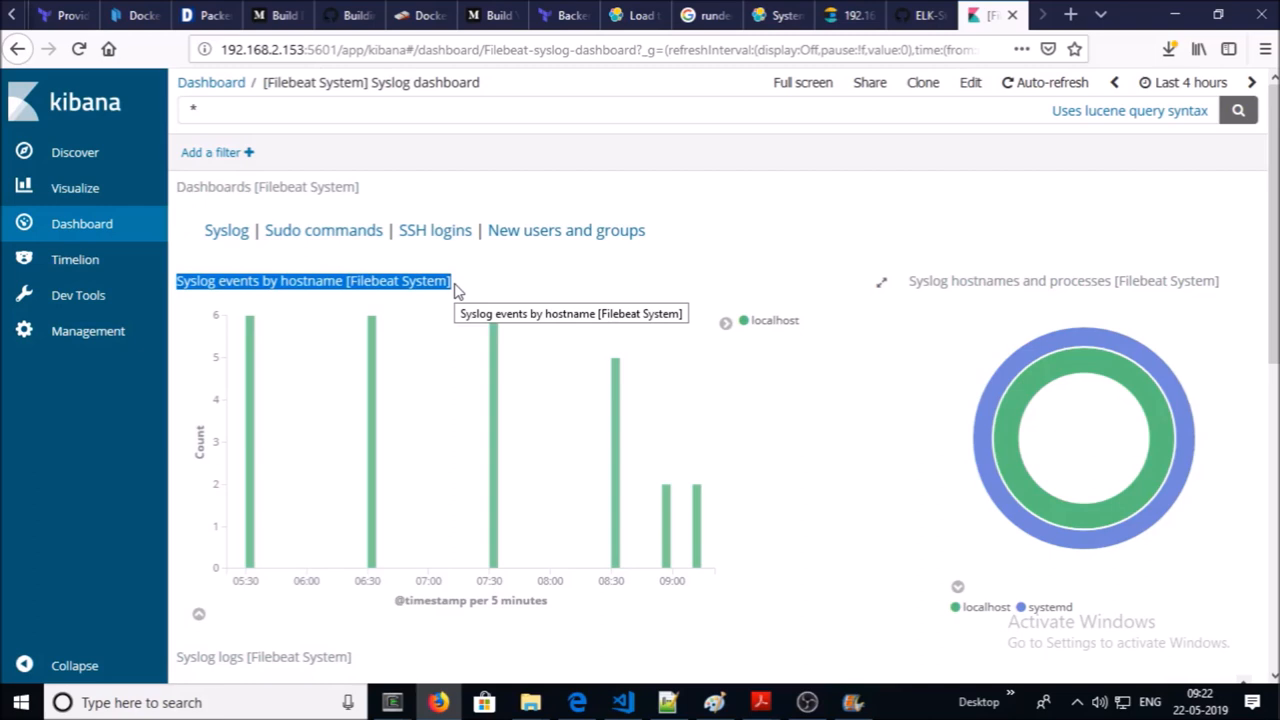
Scroll to the Syslog logs table and expand the 'Started filebeat.' entry and the next one
{"action": "scroll", "scroll_direction": "down", "scroll_amount": 3}
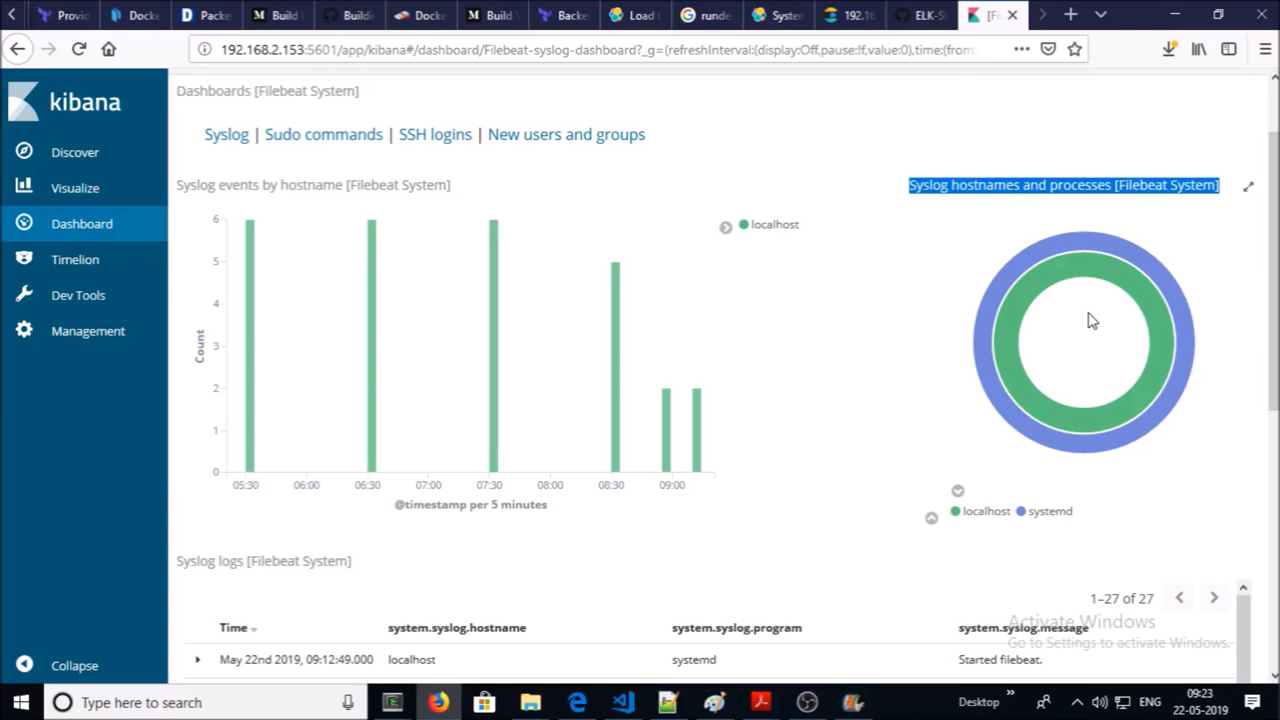
{"action": "scroll", "scroll_direction": "down", "scroll_amount": 3}
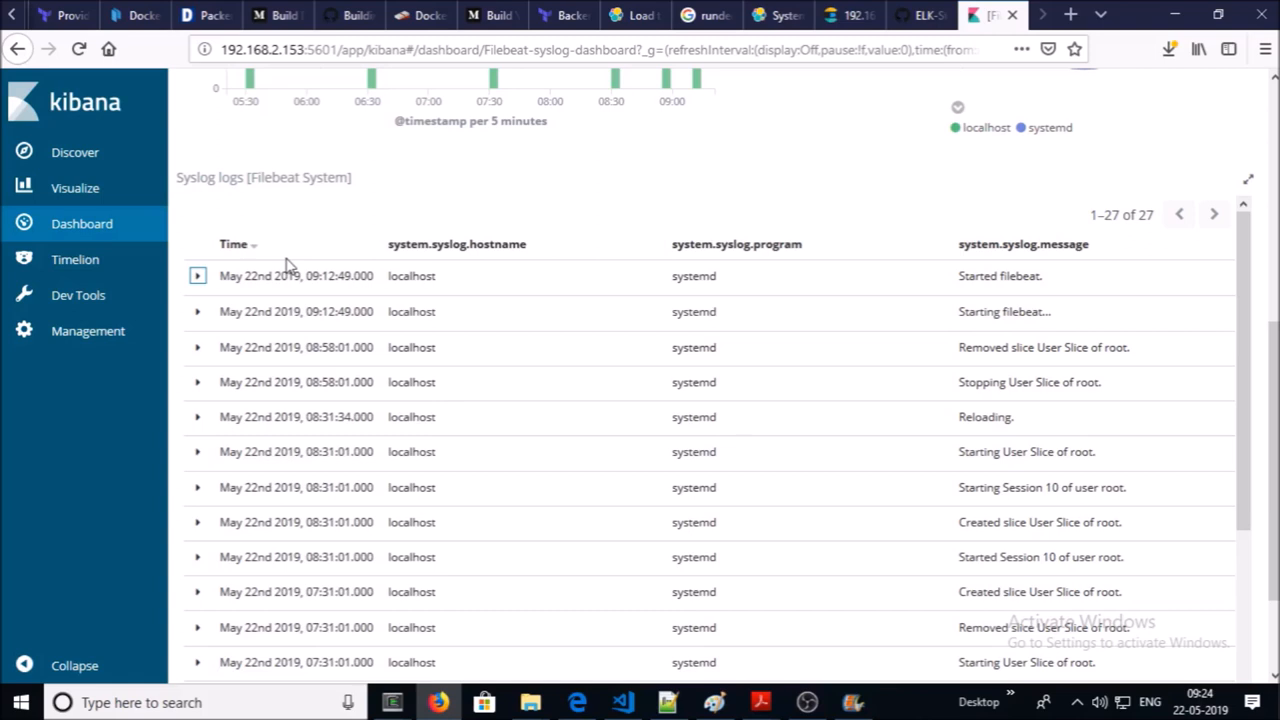
{"action": "mouse_move", "coordinate": [1053, 278]}
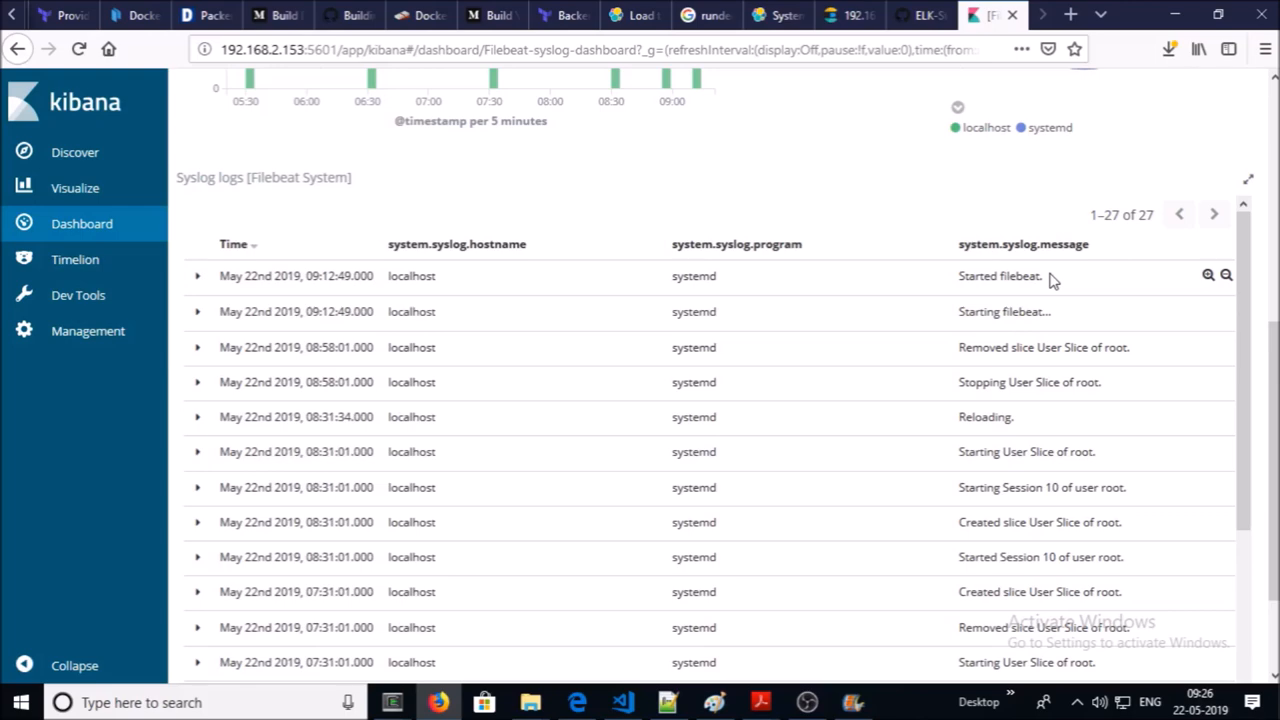
{"action": "double_click", "coordinate": [999, 277]}
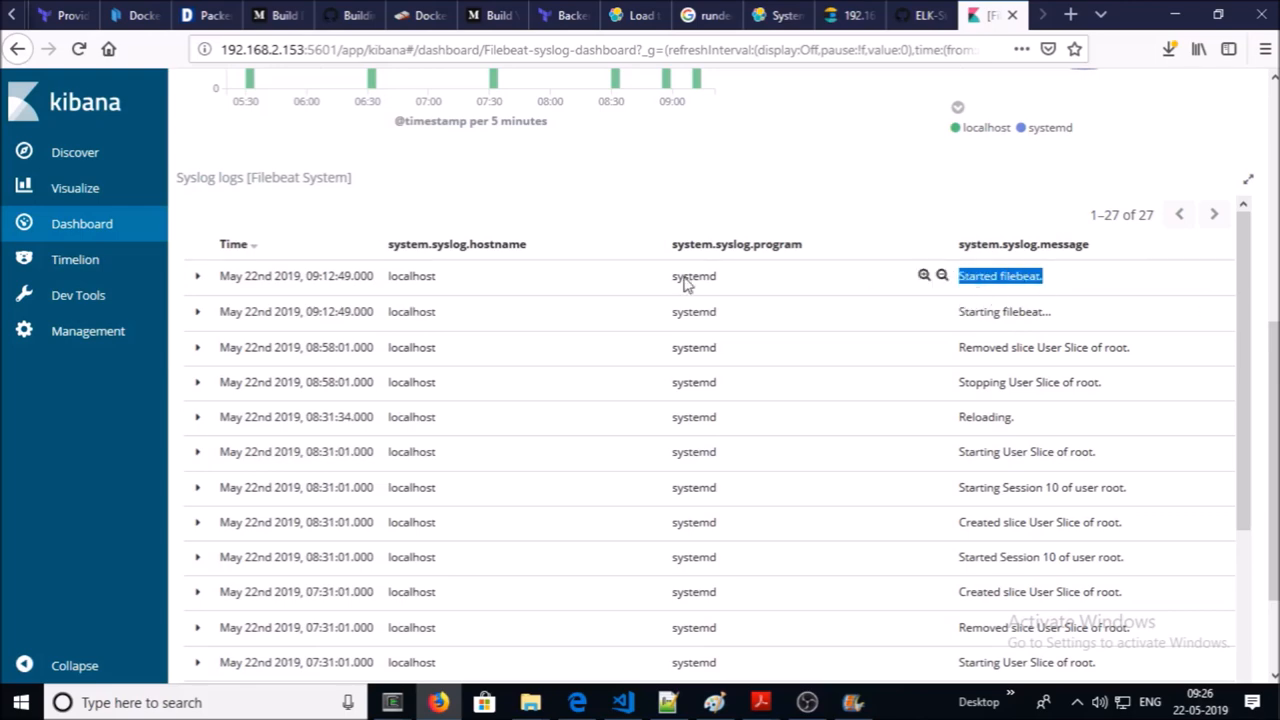
{"action": "left_click", "coordinate": [198, 276]}
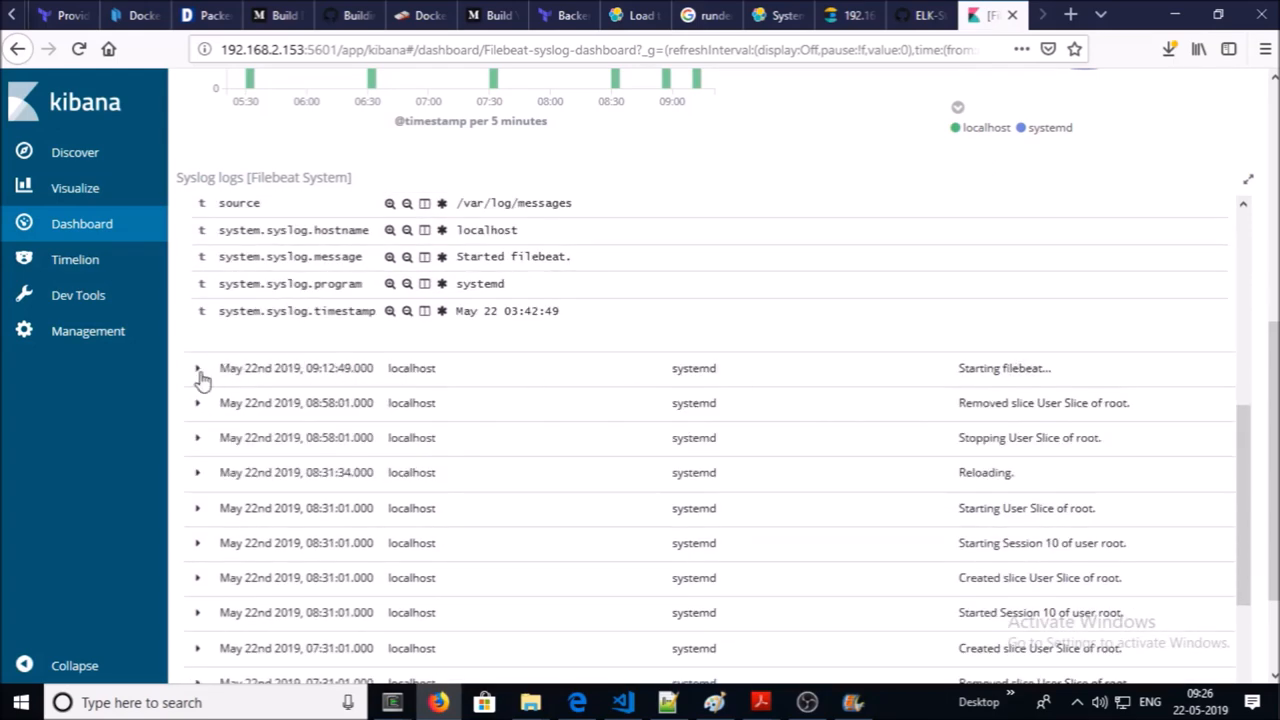
{"action": "left_click", "coordinate": [197, 368]}
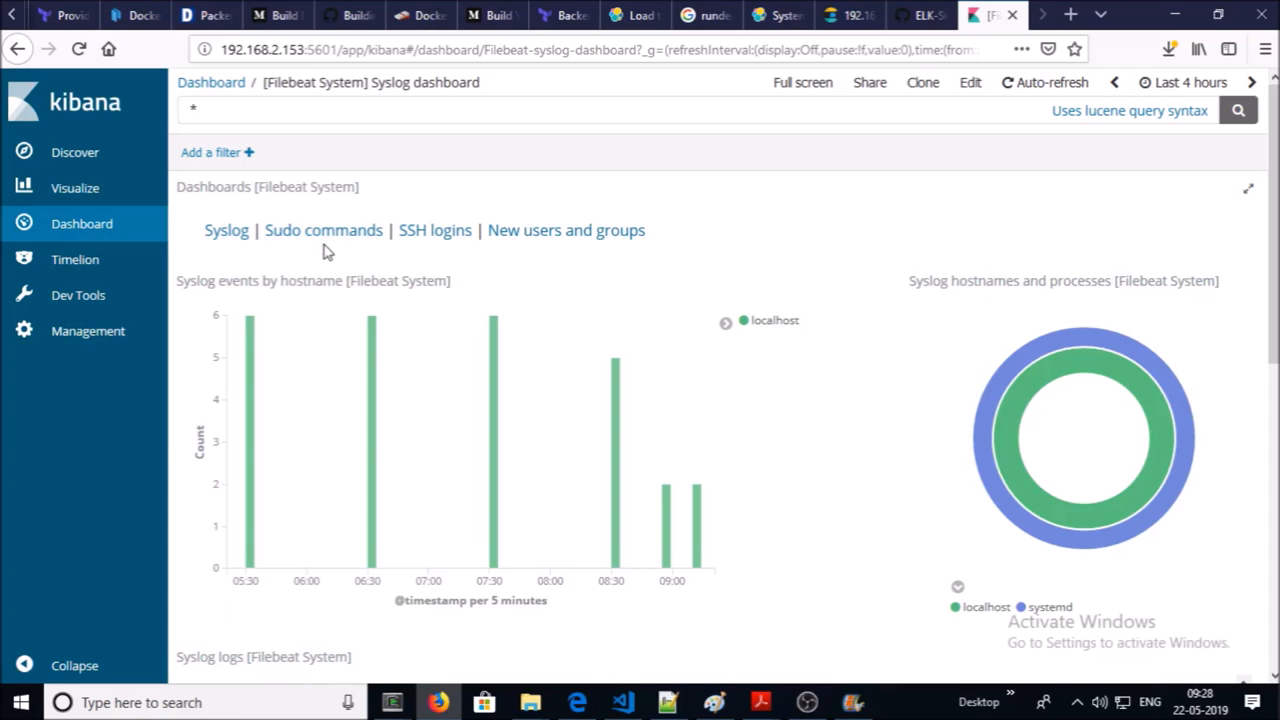
Visit the Sudo commands, SSH login attempts, and New users and groups dashboards in turn
{"action": "left_click", "coordinate": [323, 230]}
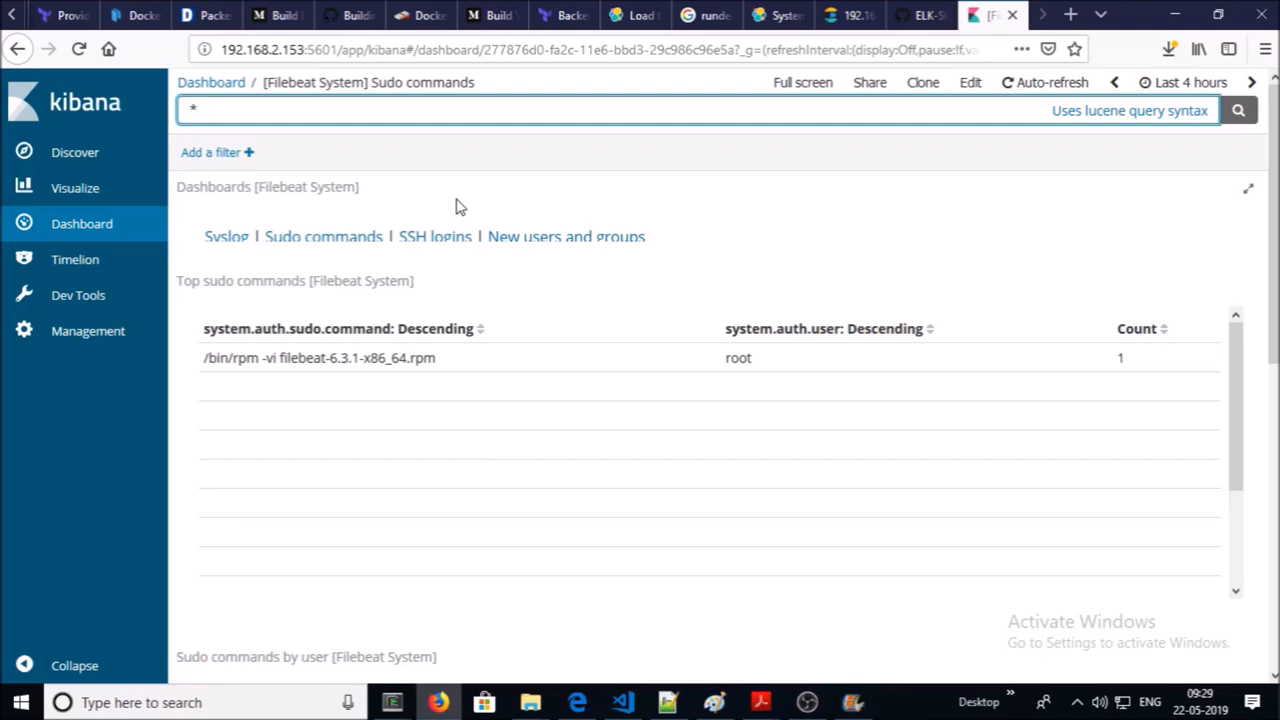
{"action": "left_click", "coordinate": [437, 236]}
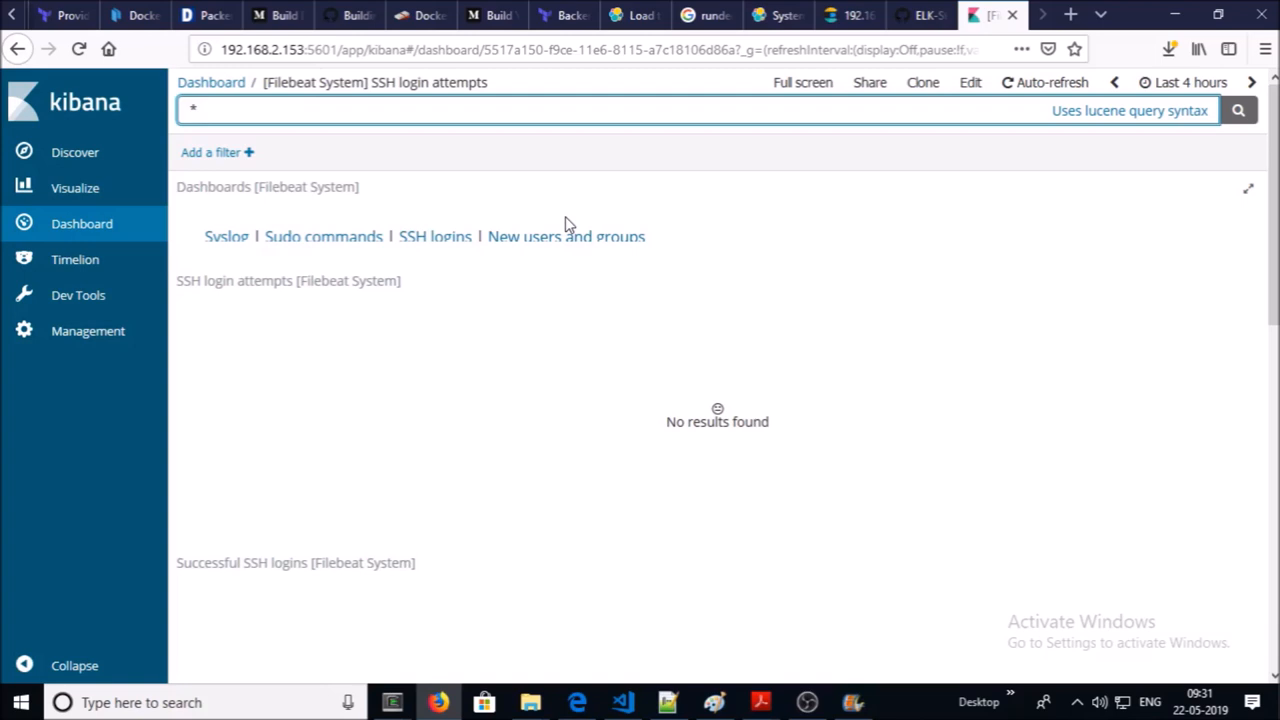
{"action": "left_click", "coordinate": [566, 236]}
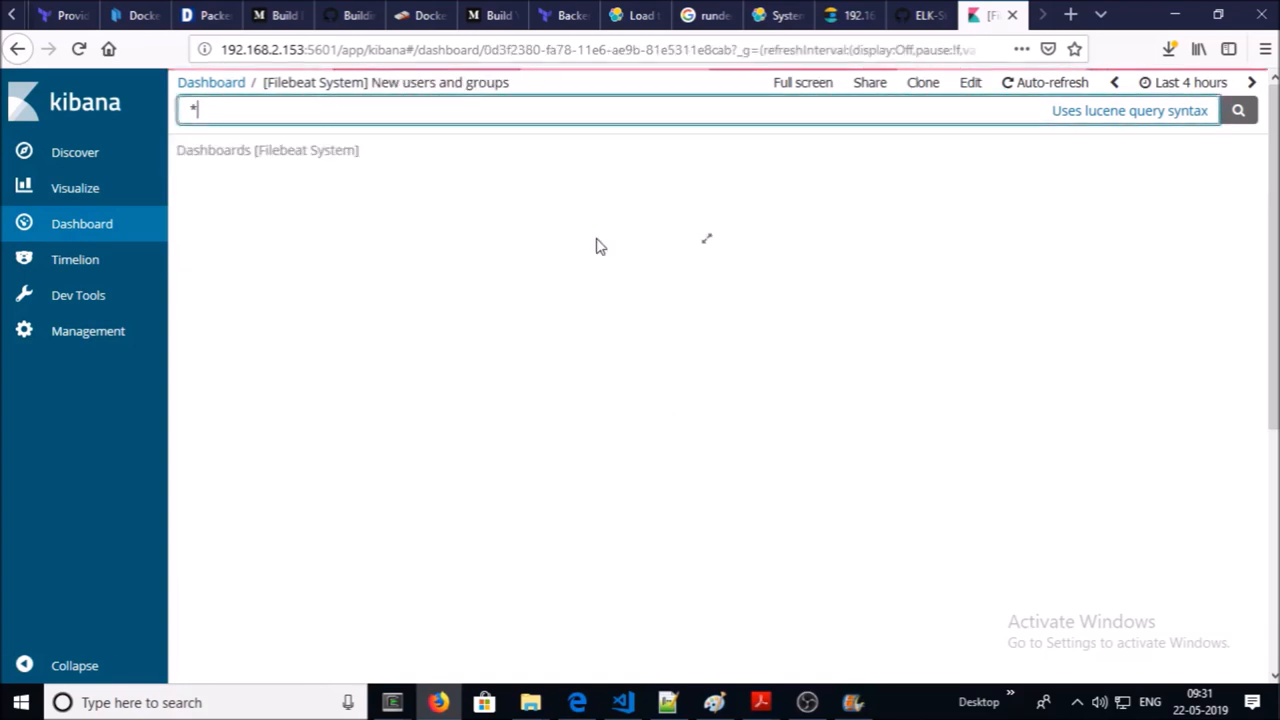